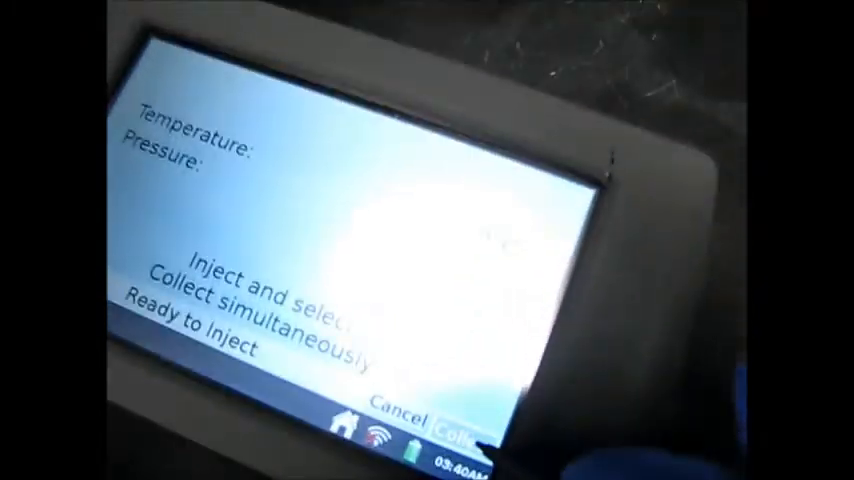
# Step: Start data collection as the ketone mix is injected
pyautogui.click(466, 436)
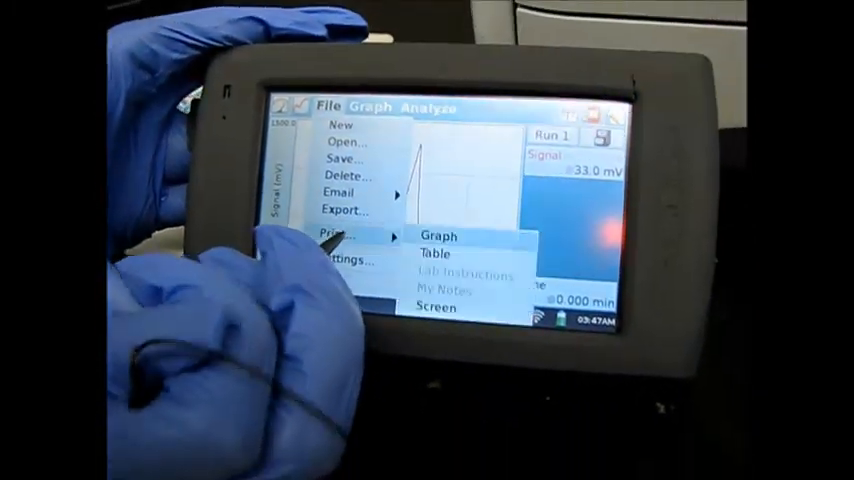
# Step: Choose to print the graph with the title 'Ketone Mix', reaching Print Options
pyautogui.click(436, 236)
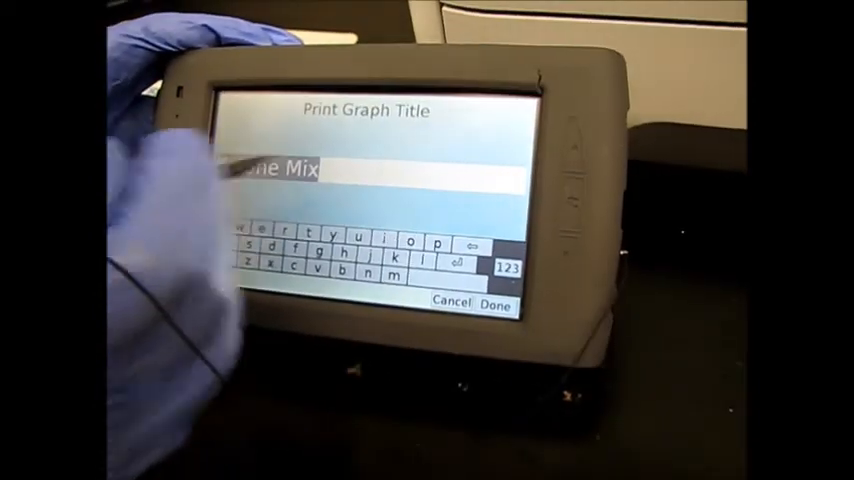
pyautogui.click(496, 304)
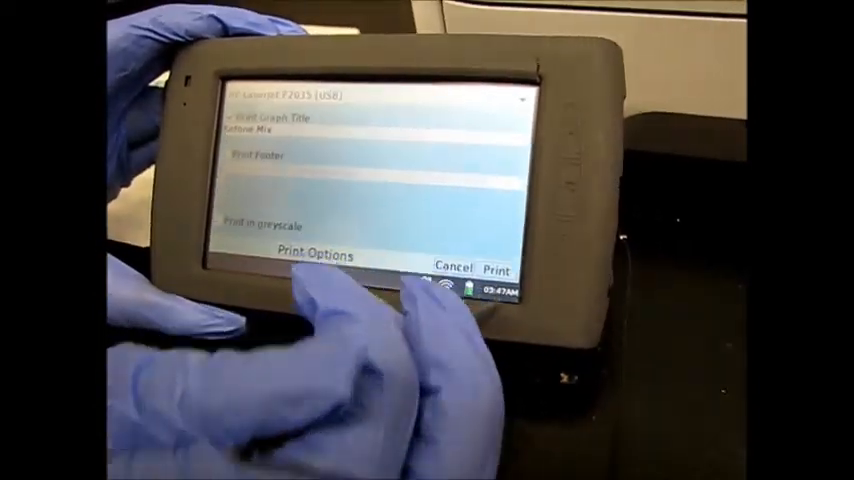